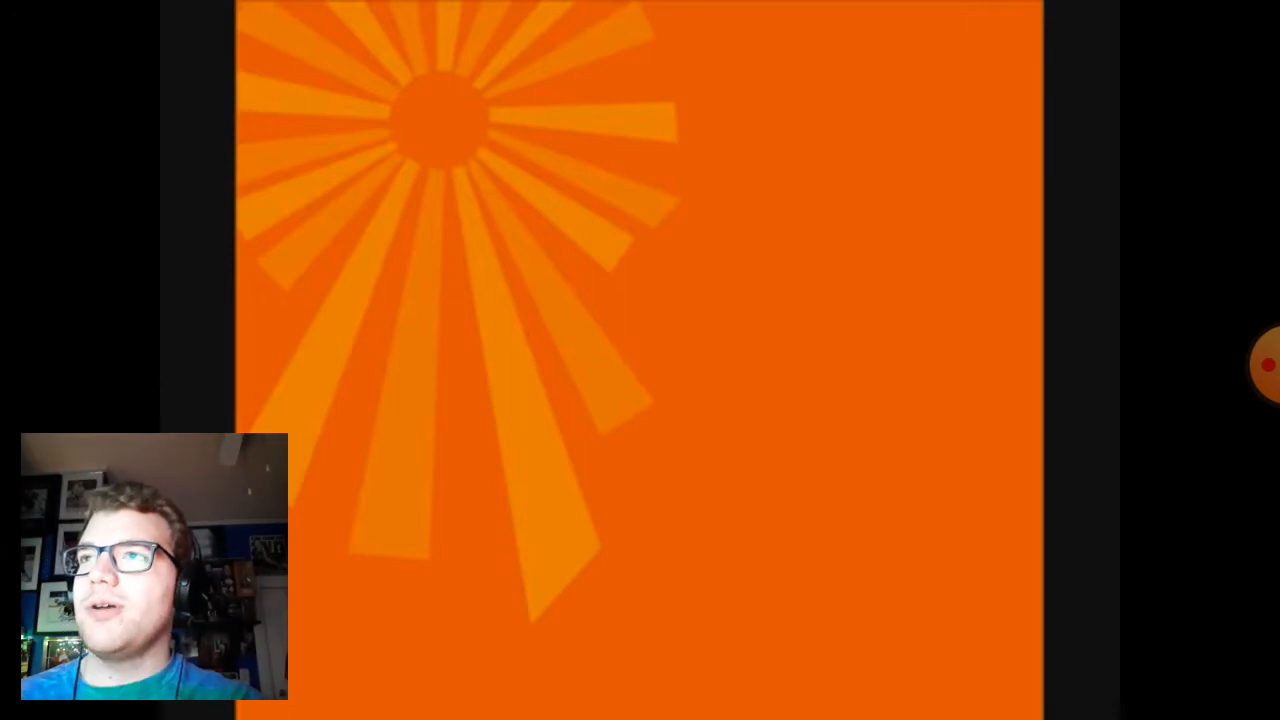
# - Play the Violent Femmes 'Blister in the Sun' lyrics video, pausing it on the orange sunburst artwork
pyautogui.click(640, 360)
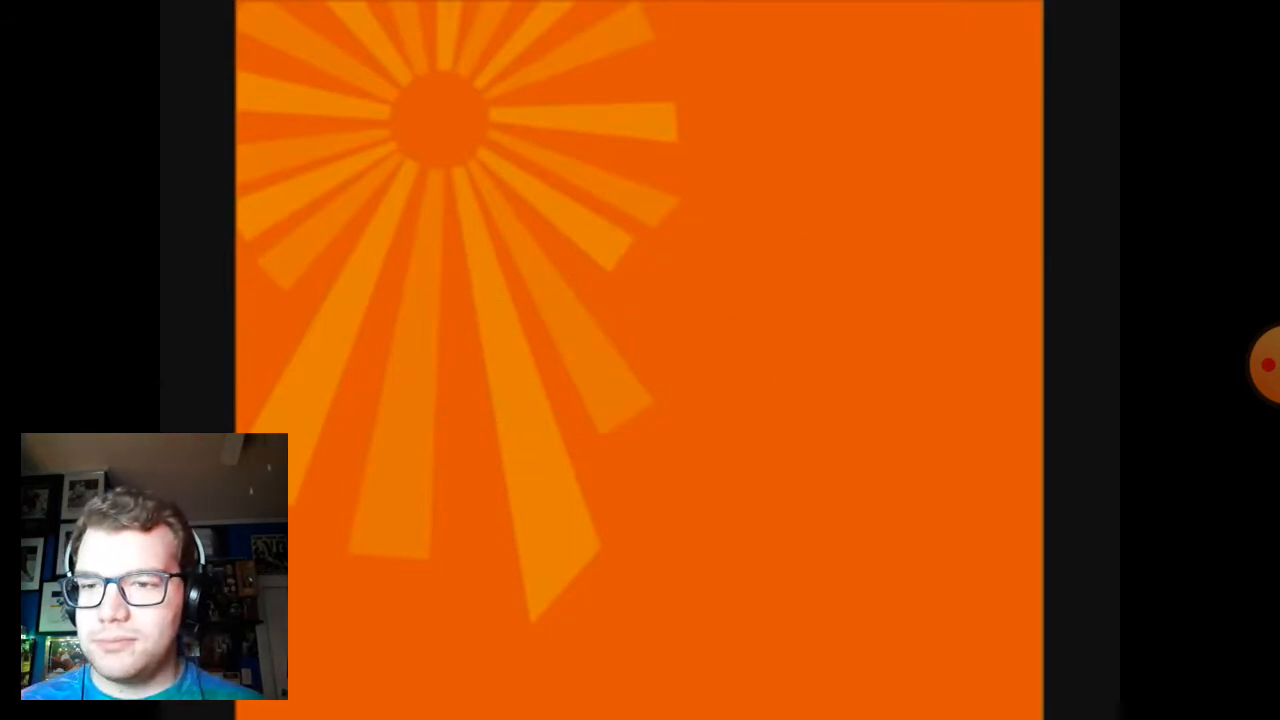
pyautogui.click(640, 360)
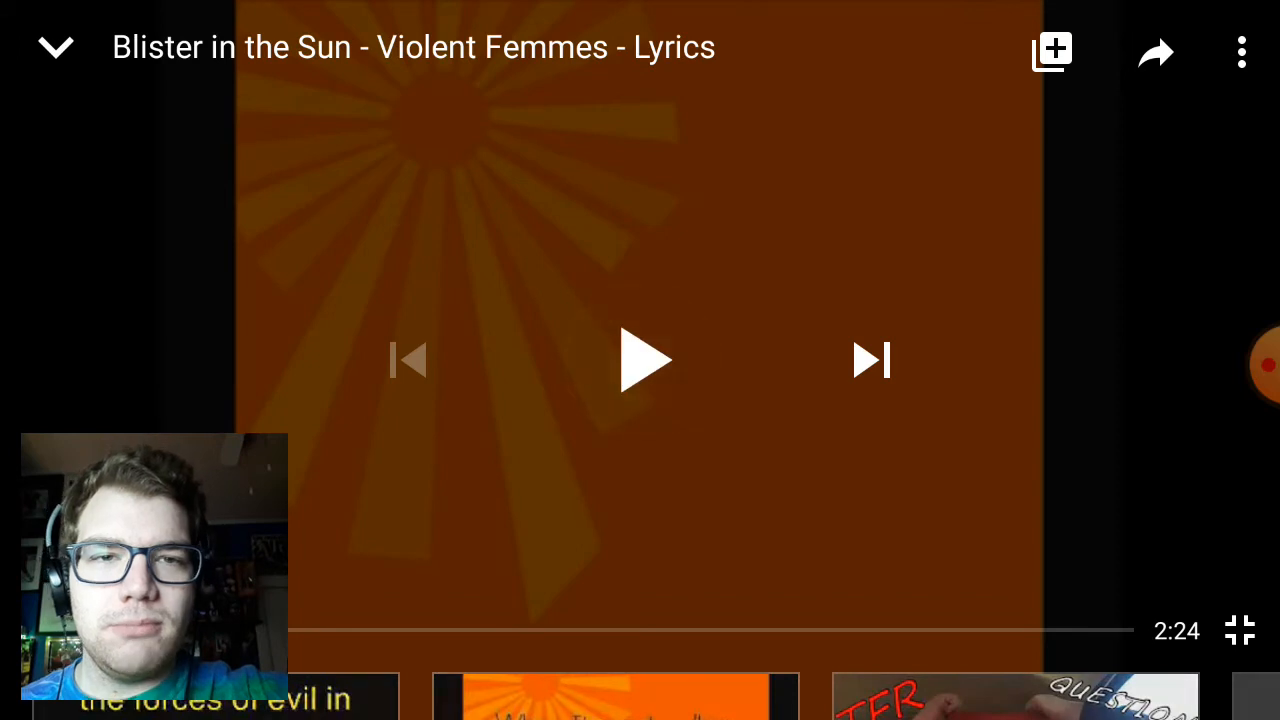
pyautogui.click(645, 360)
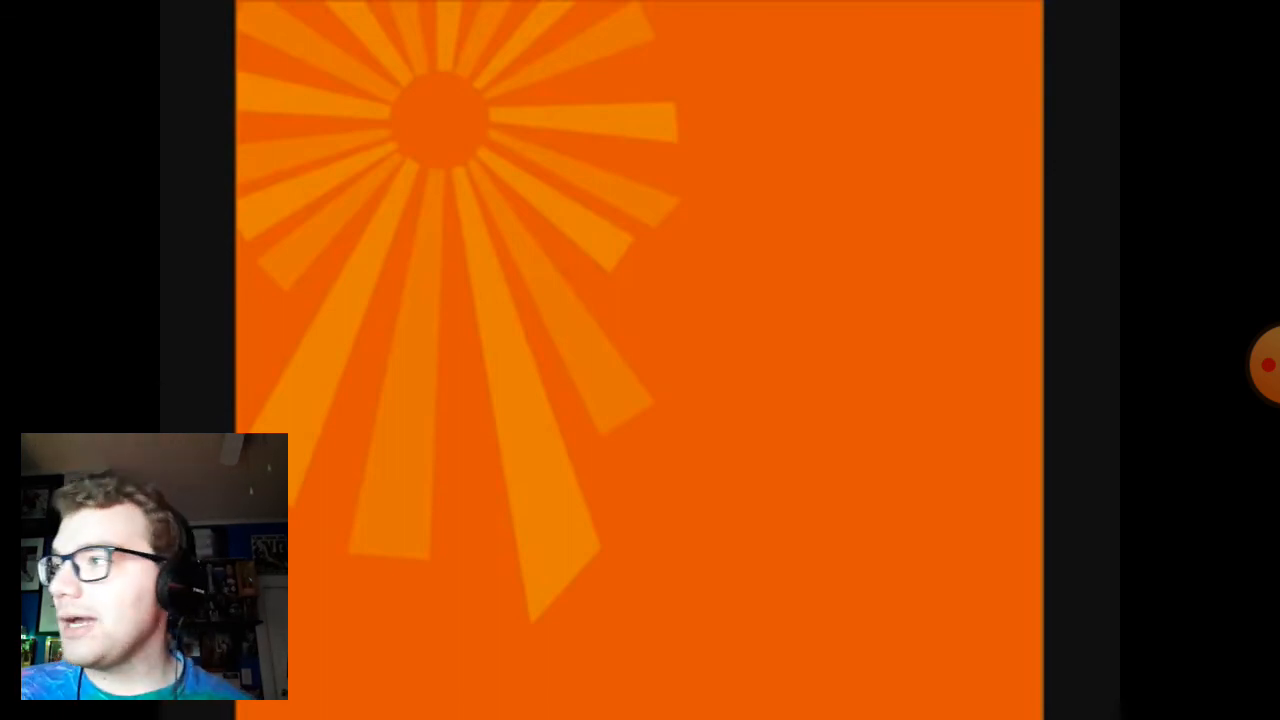
# - Expand the AZ Screen Recorder bubble to show pause, stop and tools at 09:13
pyautogui.click(1255, 365)
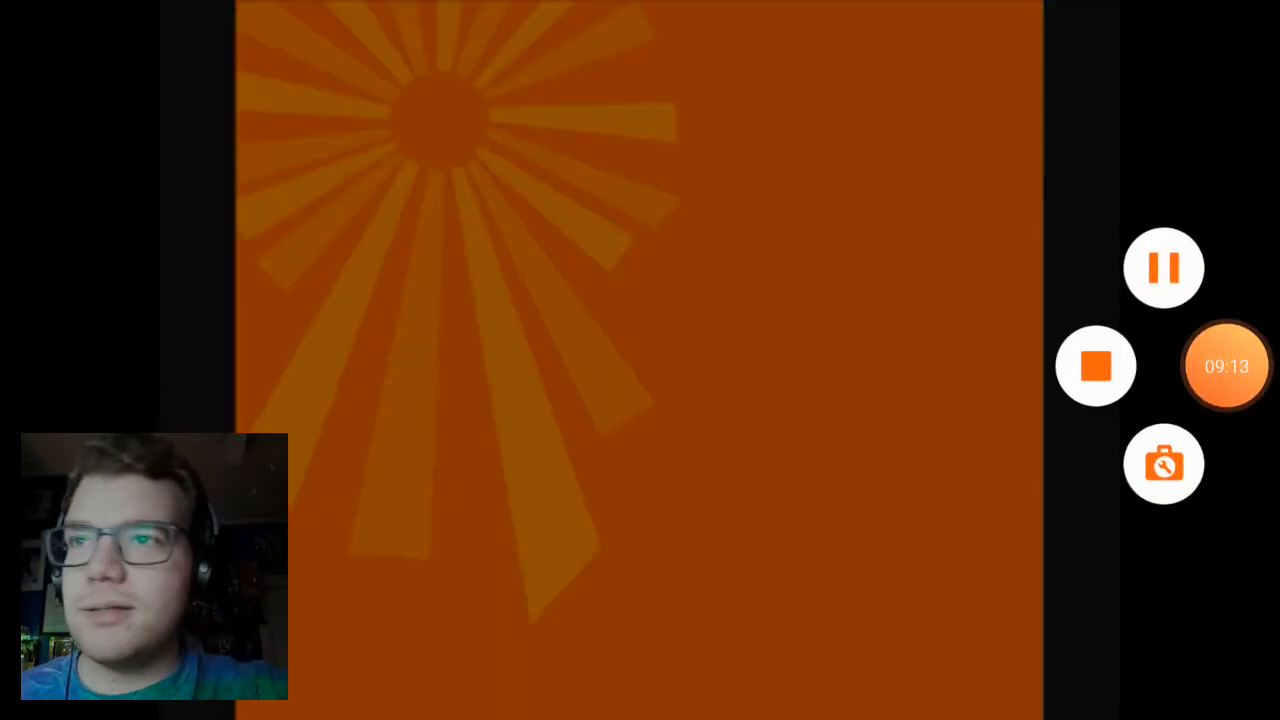